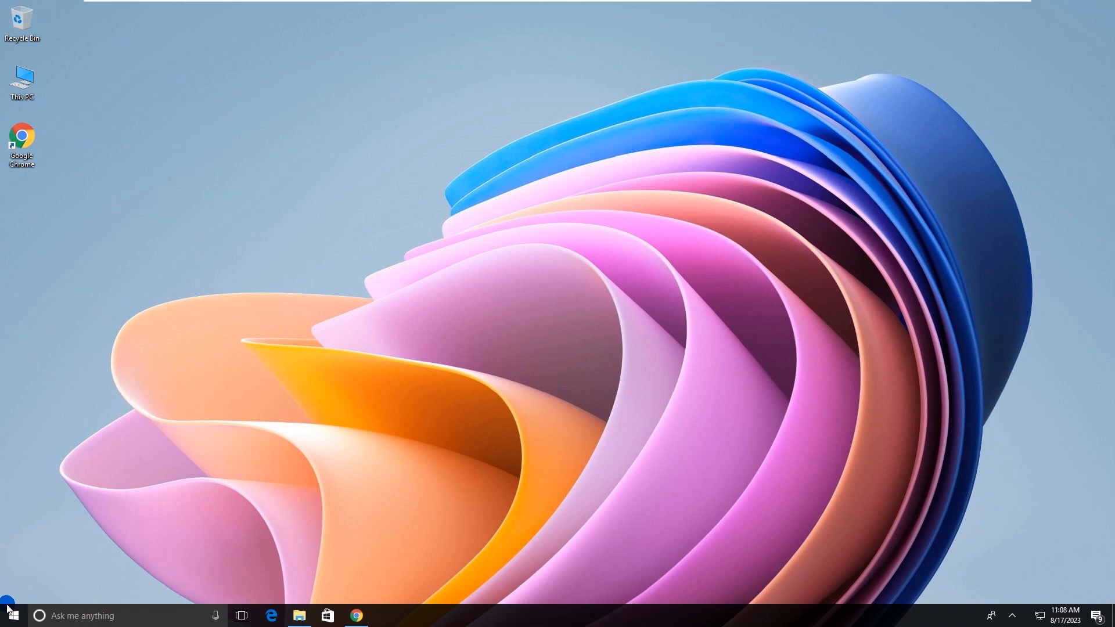
- Launch Disk Management from the Start button's quick-link menu
{"action": "right_click", "coordinate": [10, 614]}
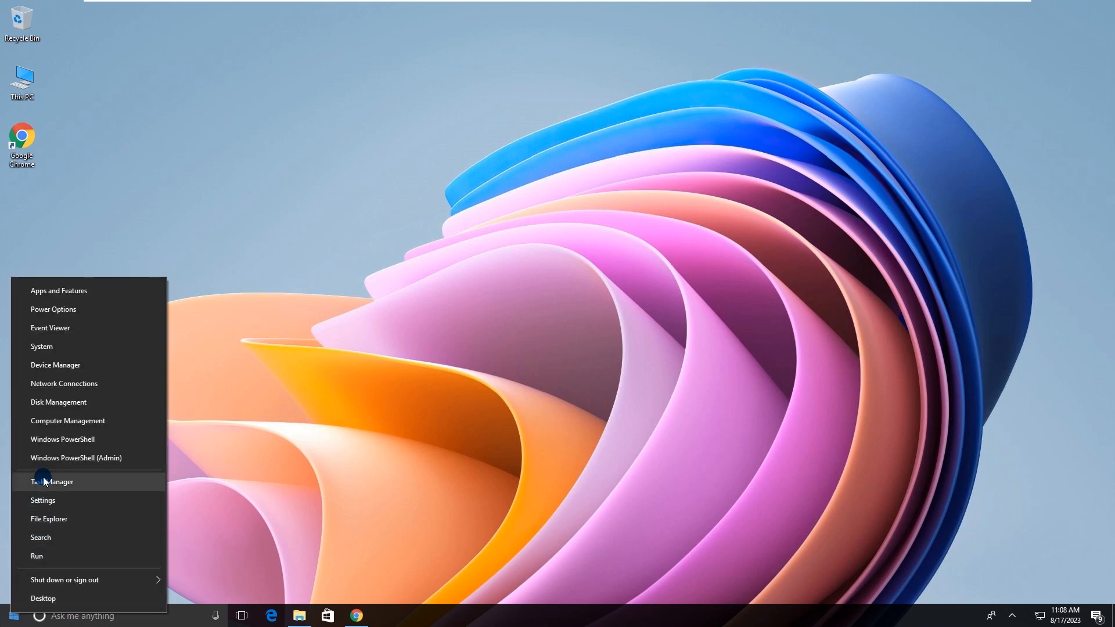
{"action": "left_click", "coordinate": [74, 402]}
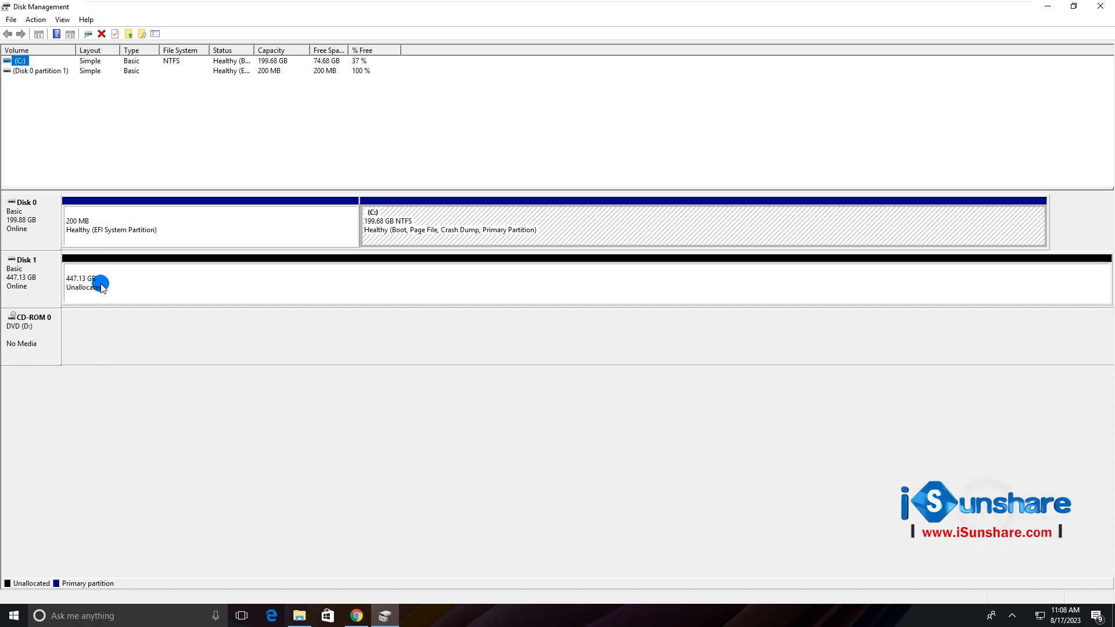
- Create a New Simple Volume on Disk 1's 447.13 GB unallocated space as NTFS drive E:
{"action": "right_click", "coordinate": [100, 285]}
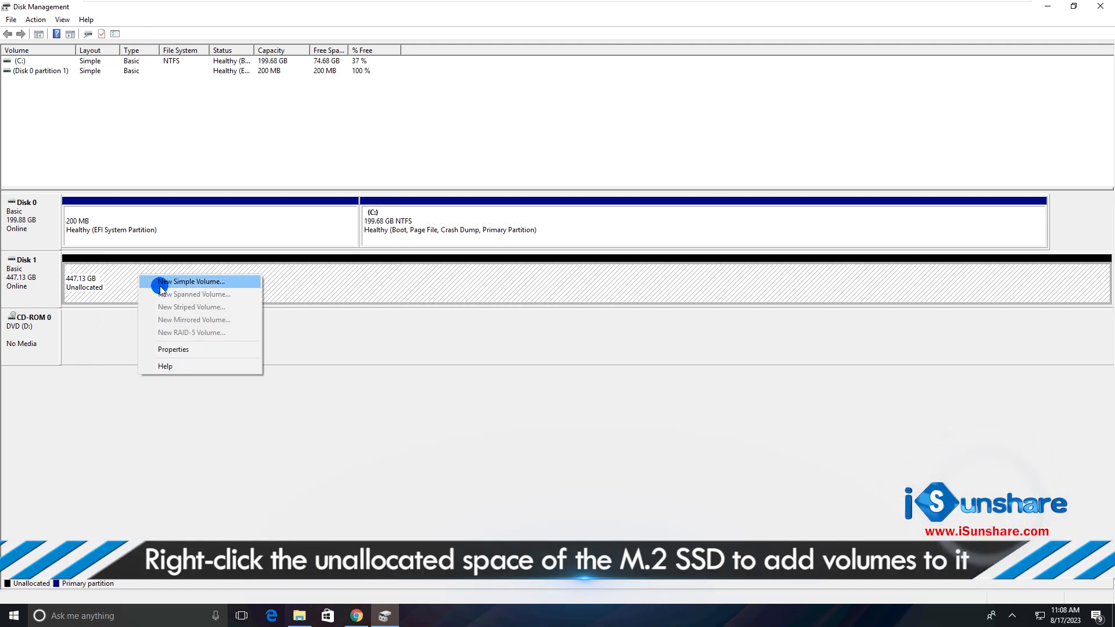
{"action": "left_click", "coordinate": [192, 281]}
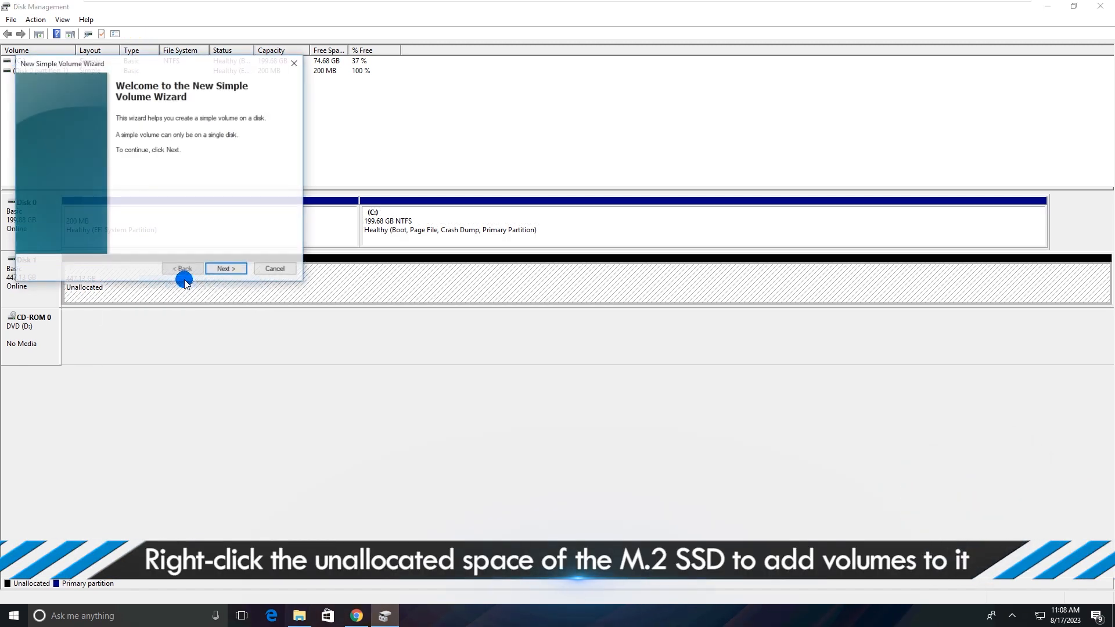
{"action": "left_click", "coordinate": [225, 268]}
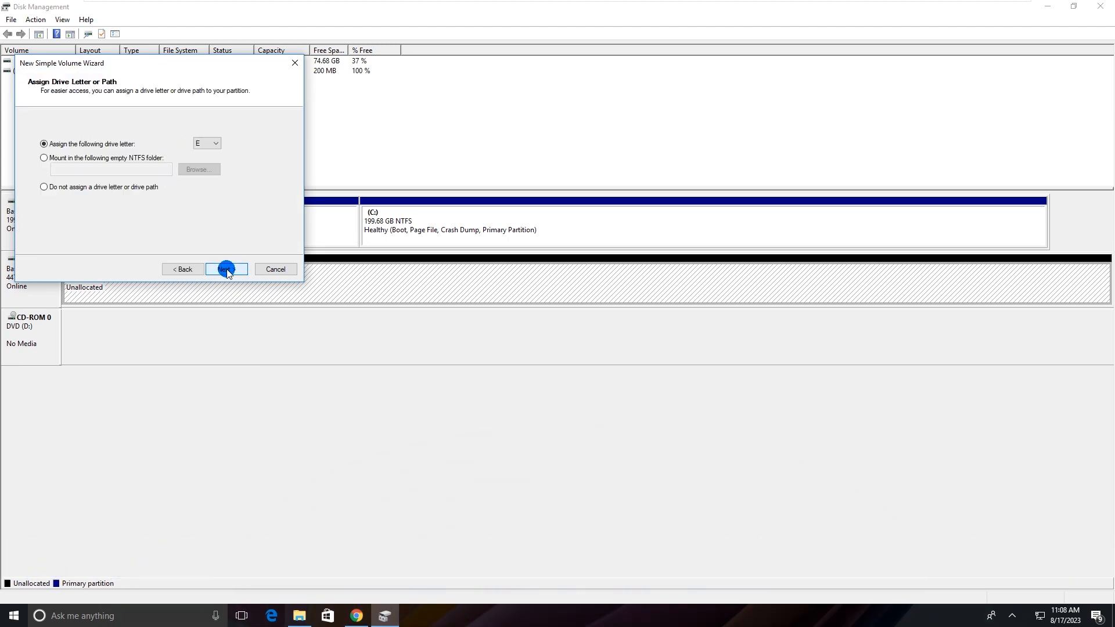
{"action": "left_click", "coordinate": [227, 269]}
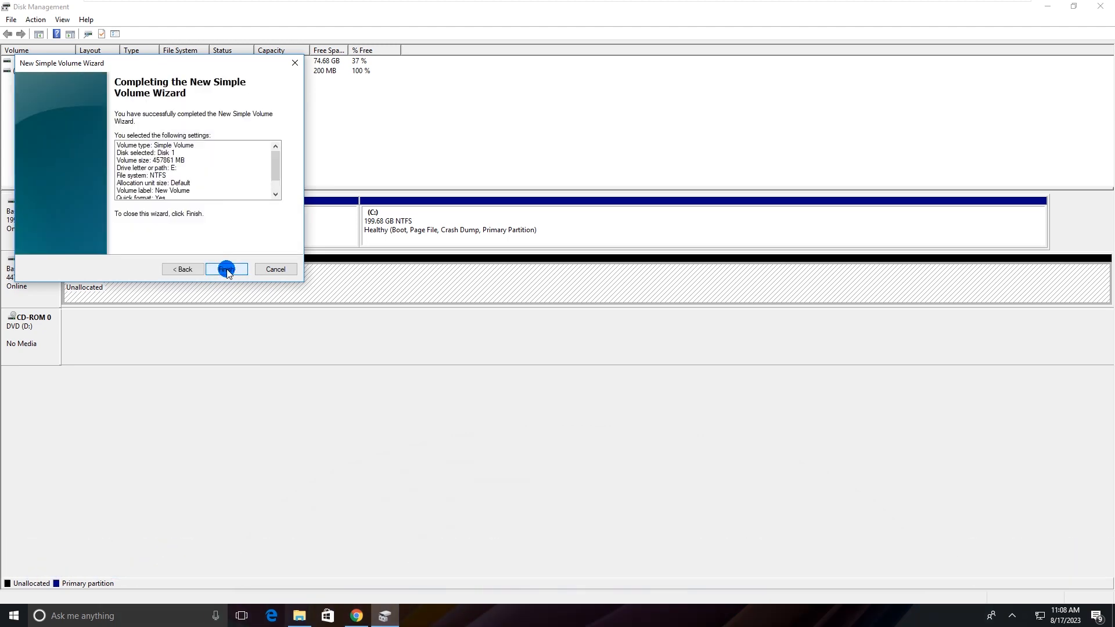
{"action": "left_click", "coordinate": [226, 268]}
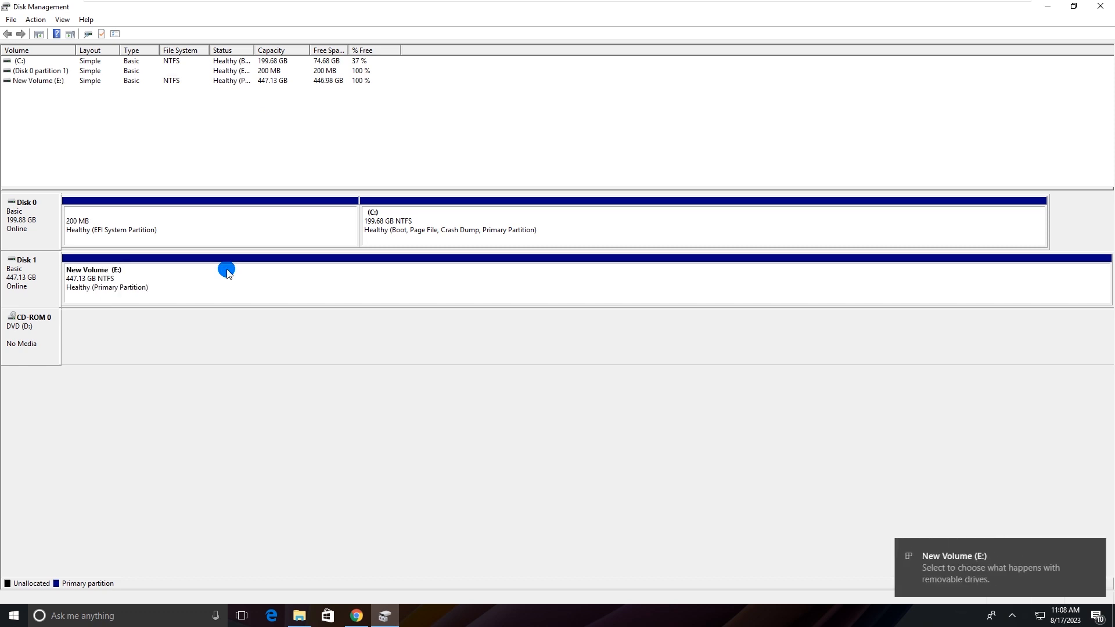
{"action": "left_click", "coordinate": [214, 278]}
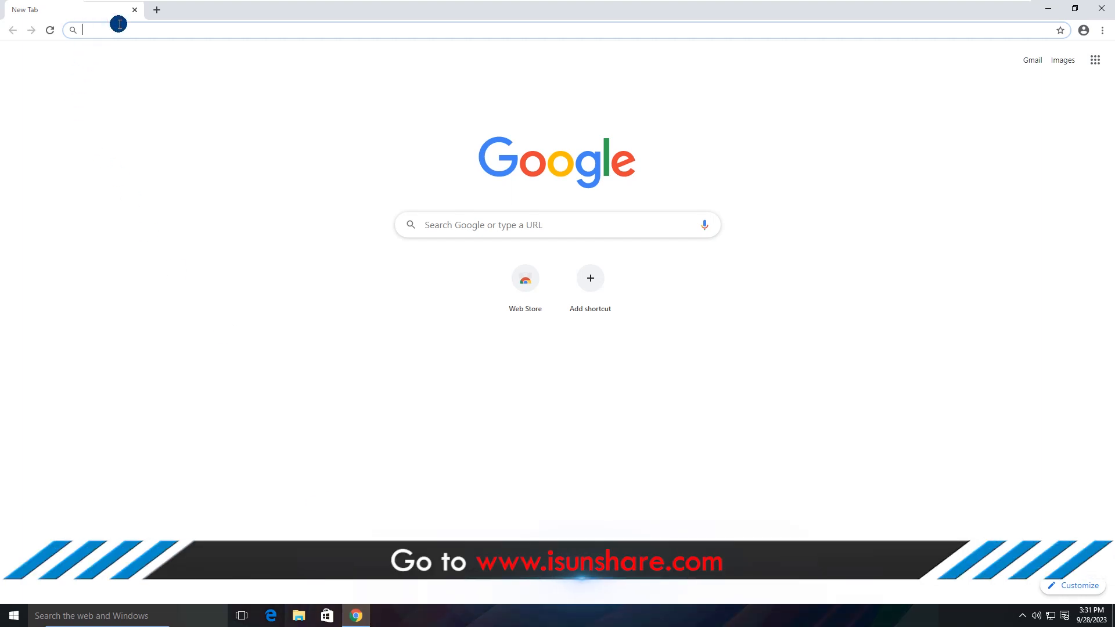
{"action": "type", "text": "www.isunshare.c"}
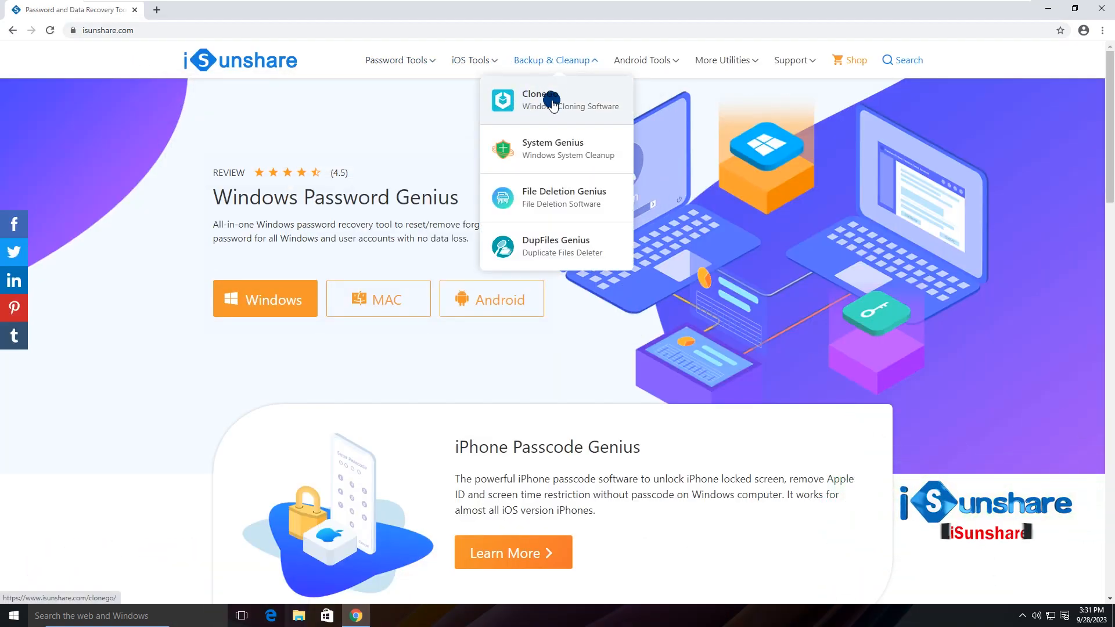
{"action": "left_click", "coordinate": [540, 99]}
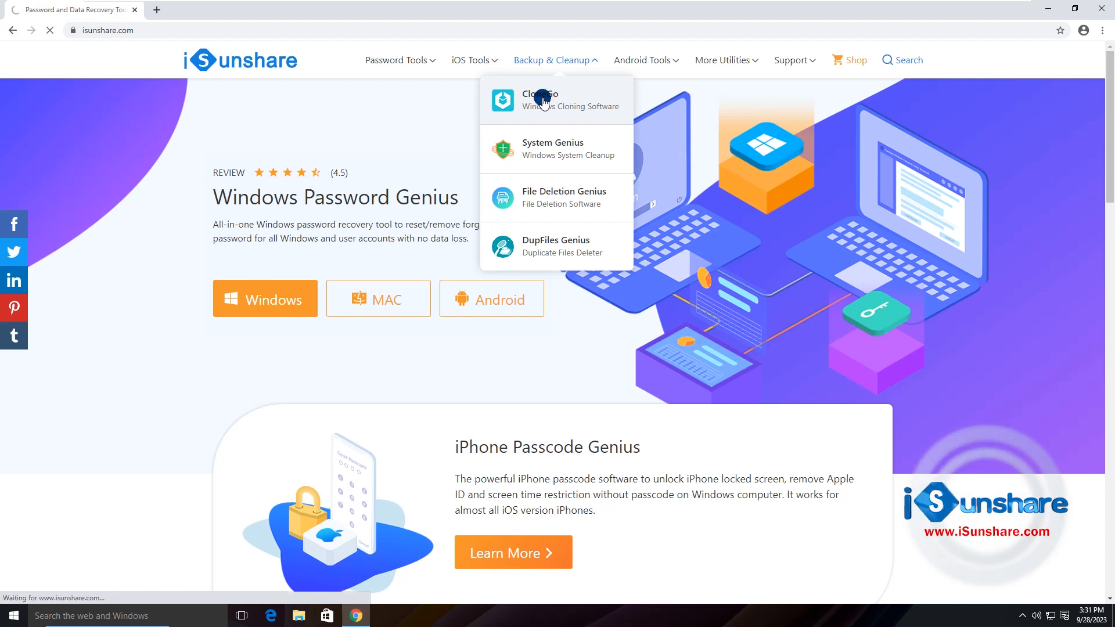
{"action": "left_click", "coordinate": [540, 99]}
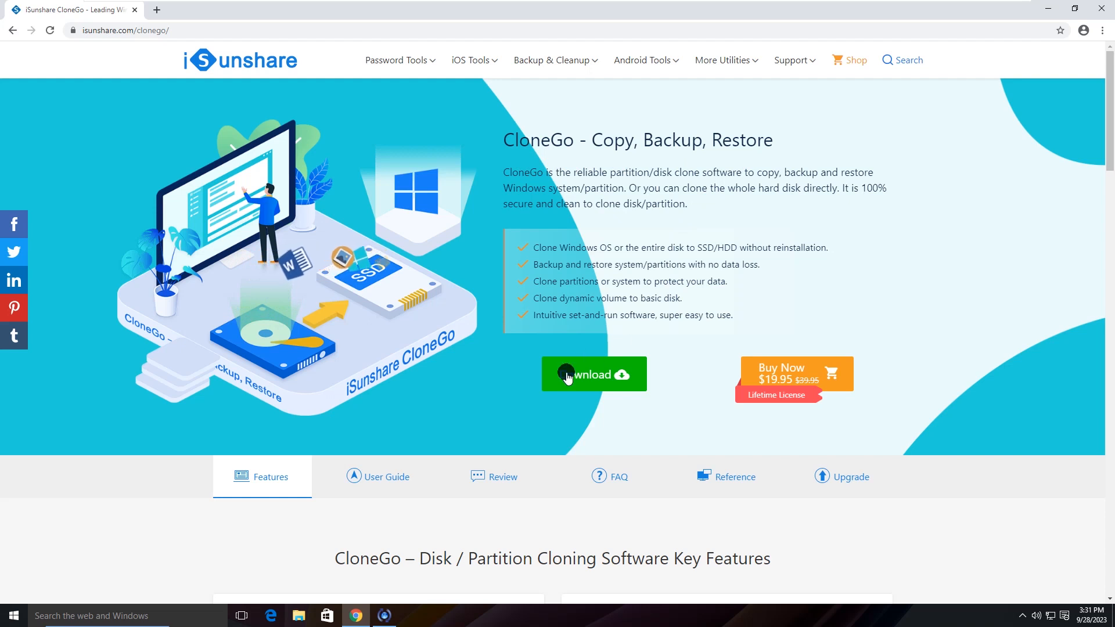
{"action": "left_click", "coordinate": [593, 374]}
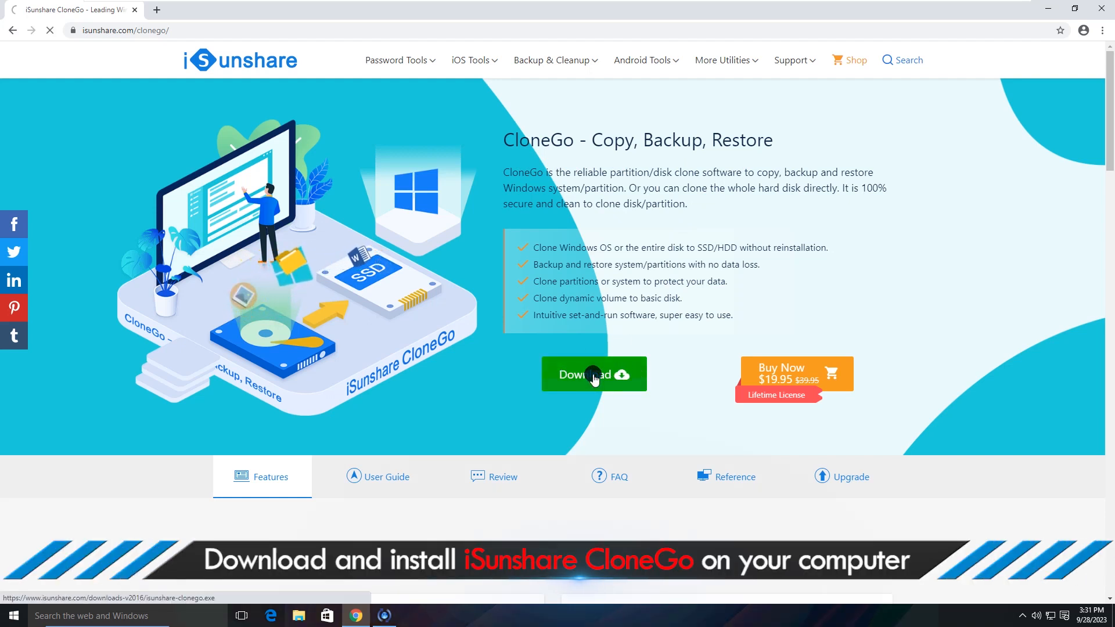
{"action": "left_click", "coordinate": [593, 374]}
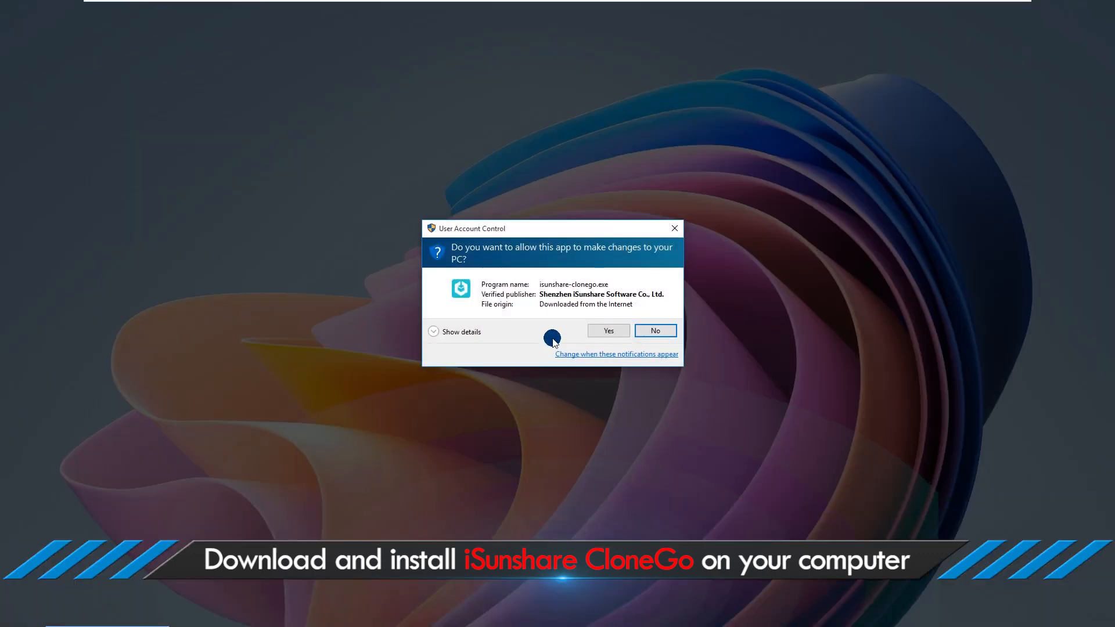
- Allow and complete CloneGo 3.0.4.5 setup with 'Visit our website' unchecked, launching the app
{"action": "left_click", "coordinate": [607, 330]}
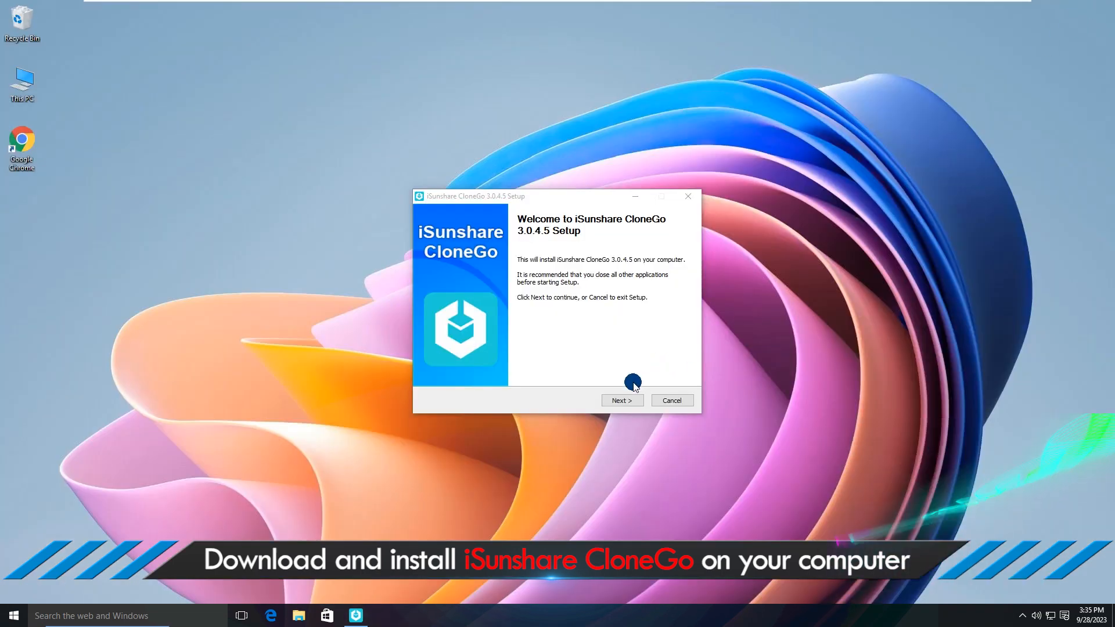
{"action": "left_click", "coordinate": [621, 400]}
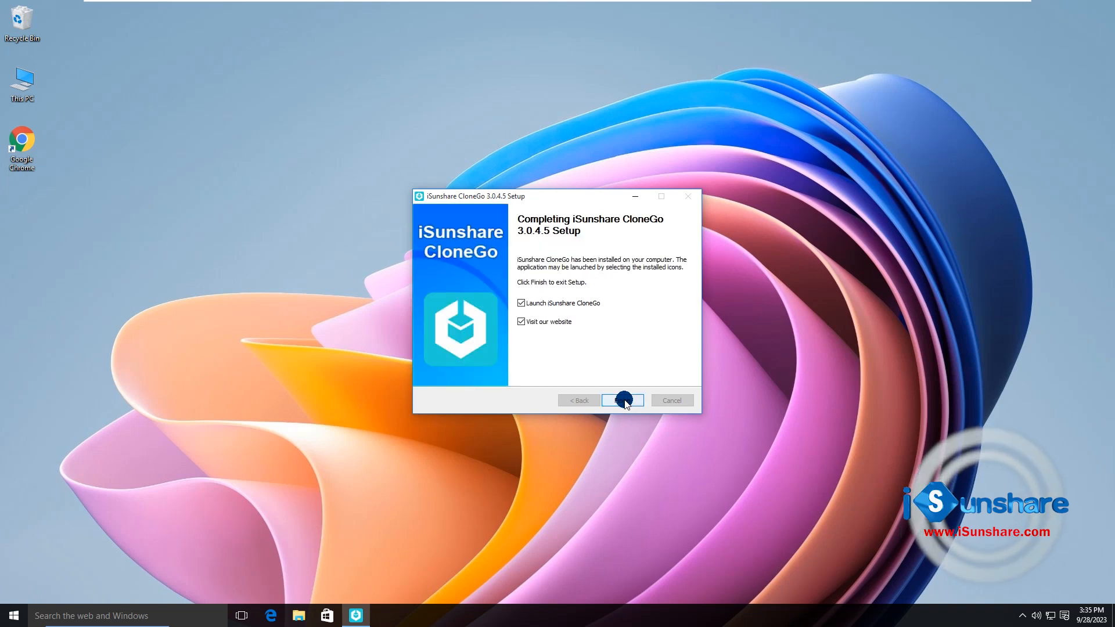
{"action": "left_click", "coordinate": [521, 322]}
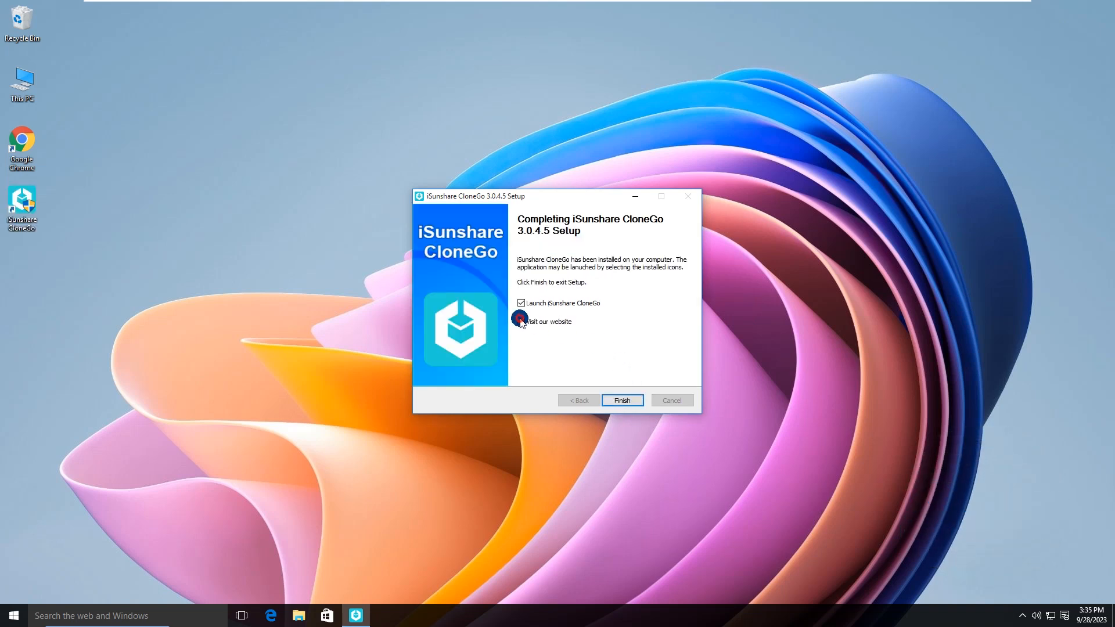
{"action": "left_click", "coordinate": [521, 322]}
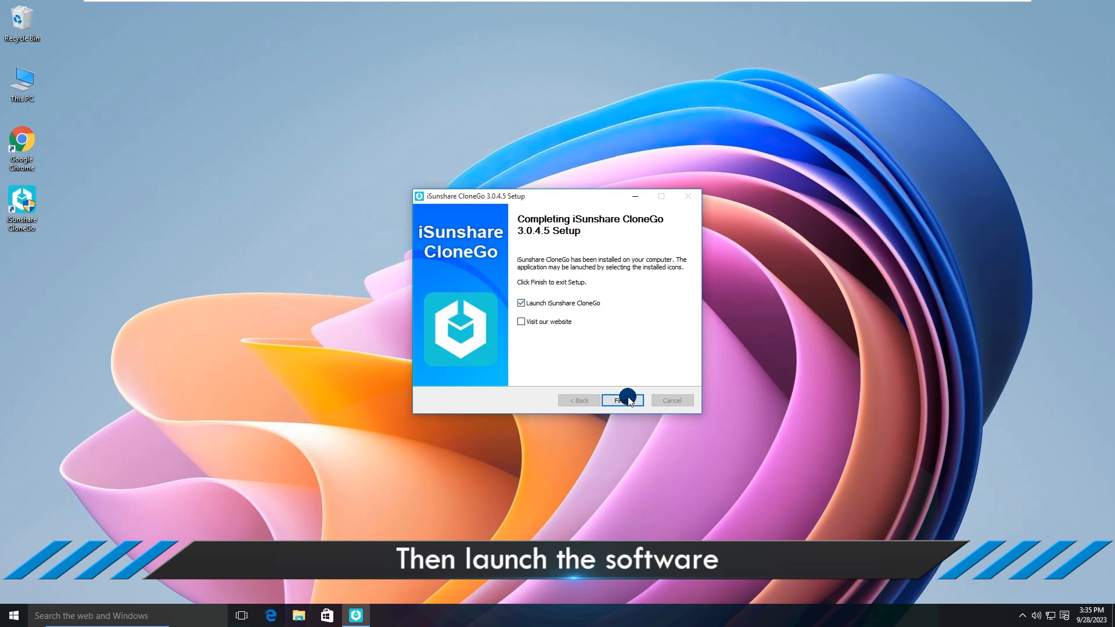
{"action": "left_click", "coordinate": [622, 401]}
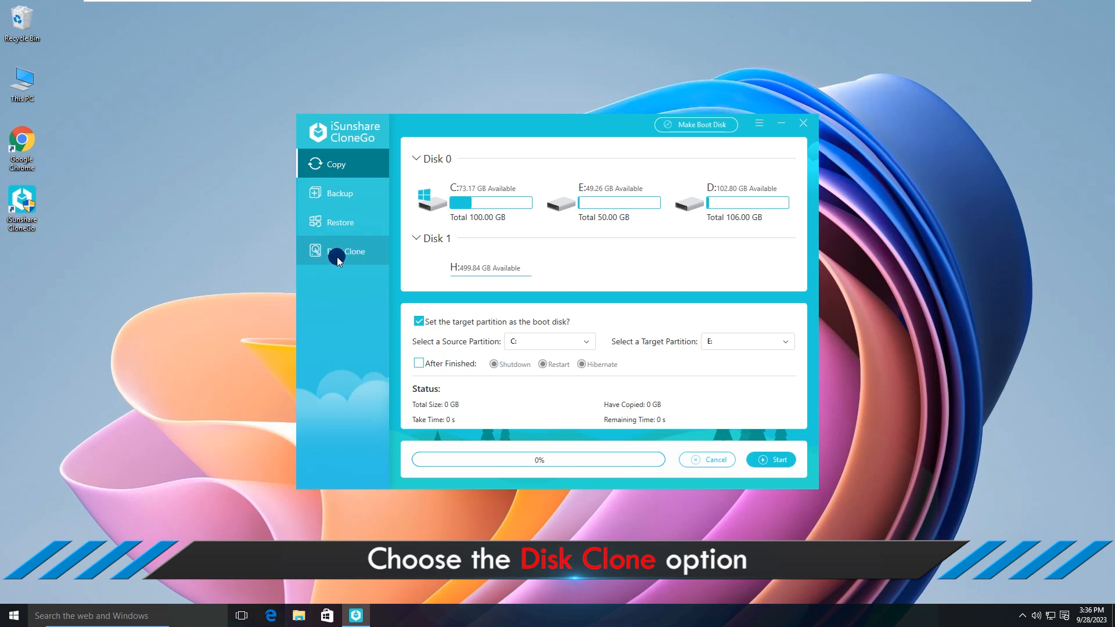
- Choose Disk Clone mode with Disk 0 as source and Disk 1 as target
{"action": "left_click", "coordinate": [349, 250]}
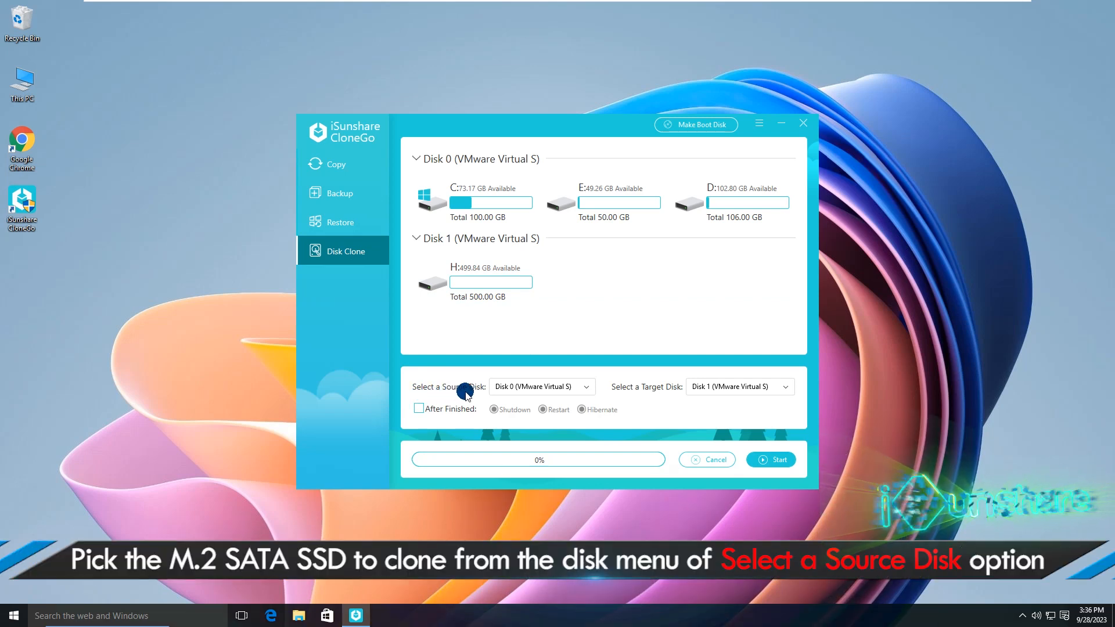
{"action": "left_click", "coordinate": [540, 386]}
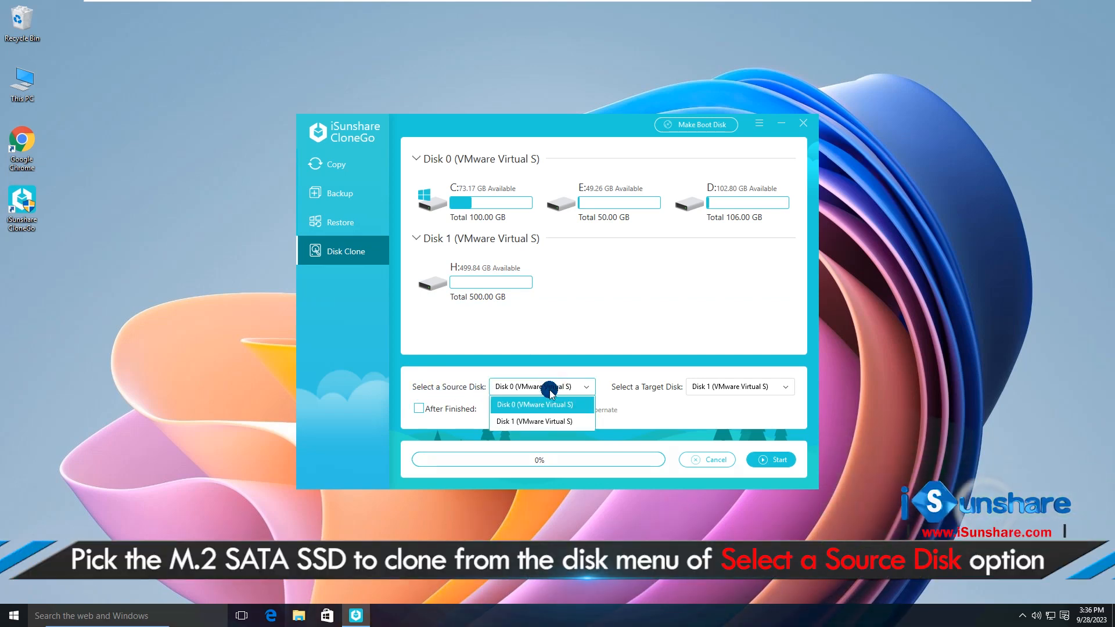
{"action": "left_click", "coordinate": [534, 404]}
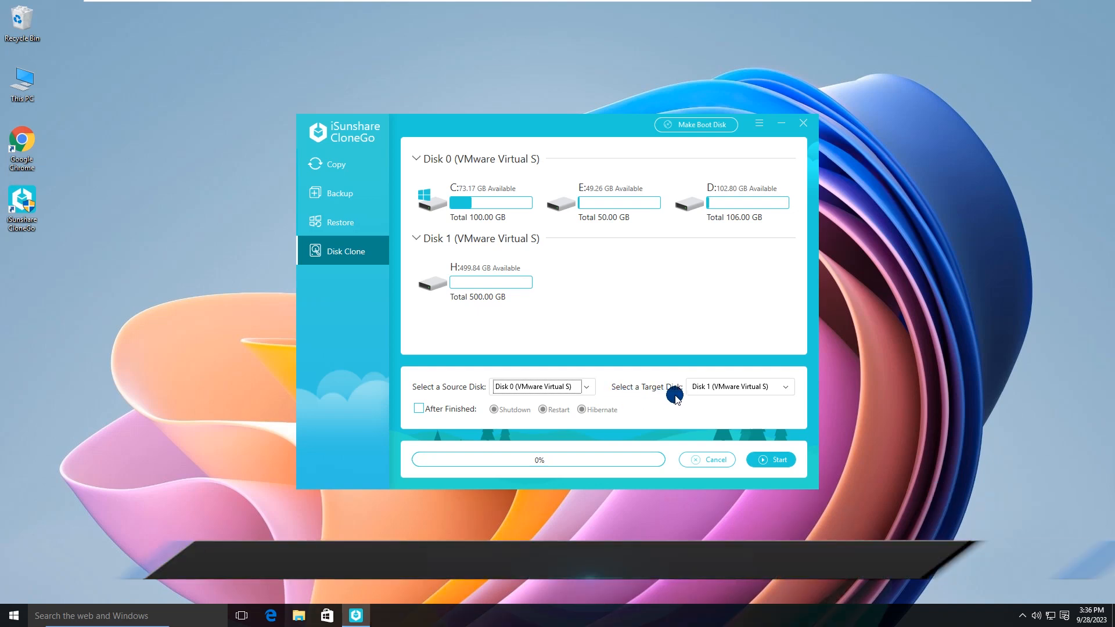
{"action": "left_click", "coordinate": [784, 386]}
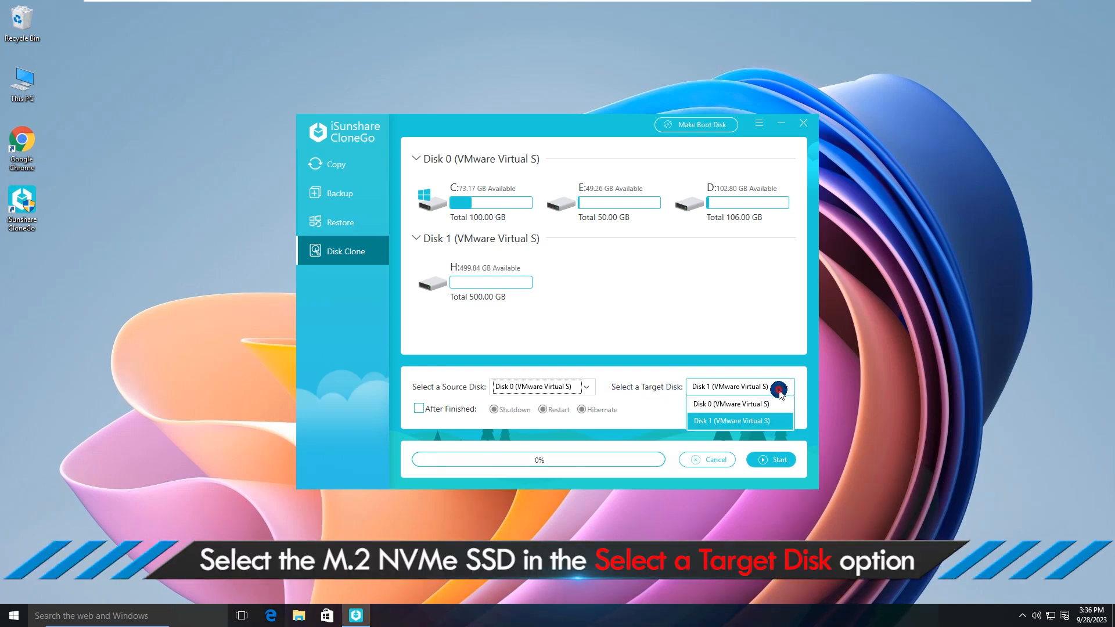
{"action": "left_click", "coordinate": [729, 421]}
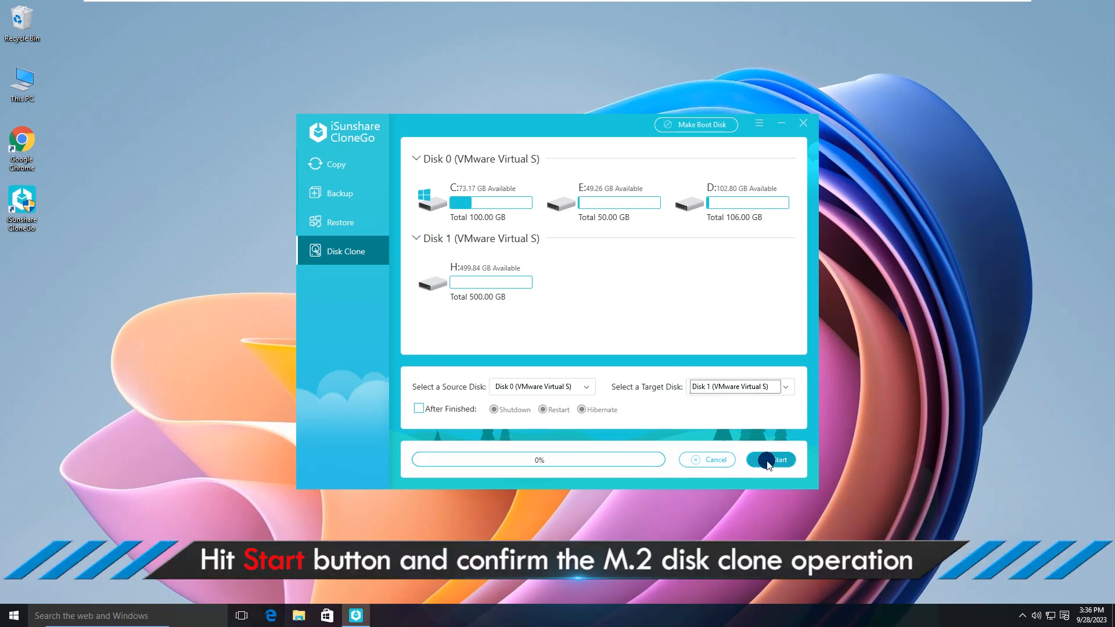
- Start the clone, confirm formatting Disk 1, and acknowledge the successful-copy tip
{"action": "left_click", "coordinate": [770, 460]}
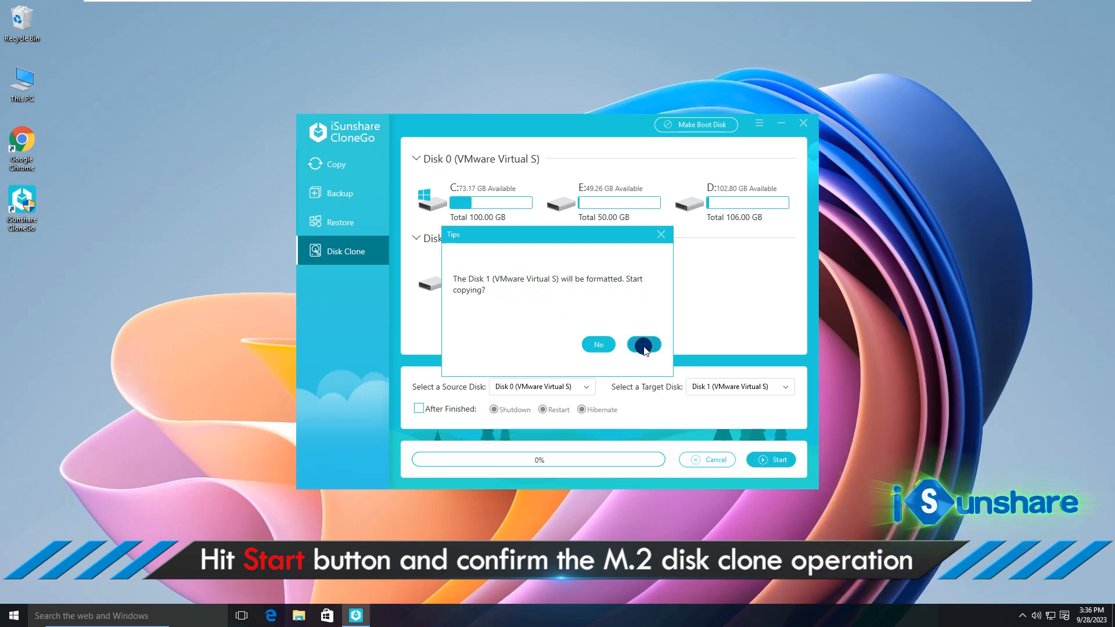
{"action": "left_click", "coordinate": [642, 345]}
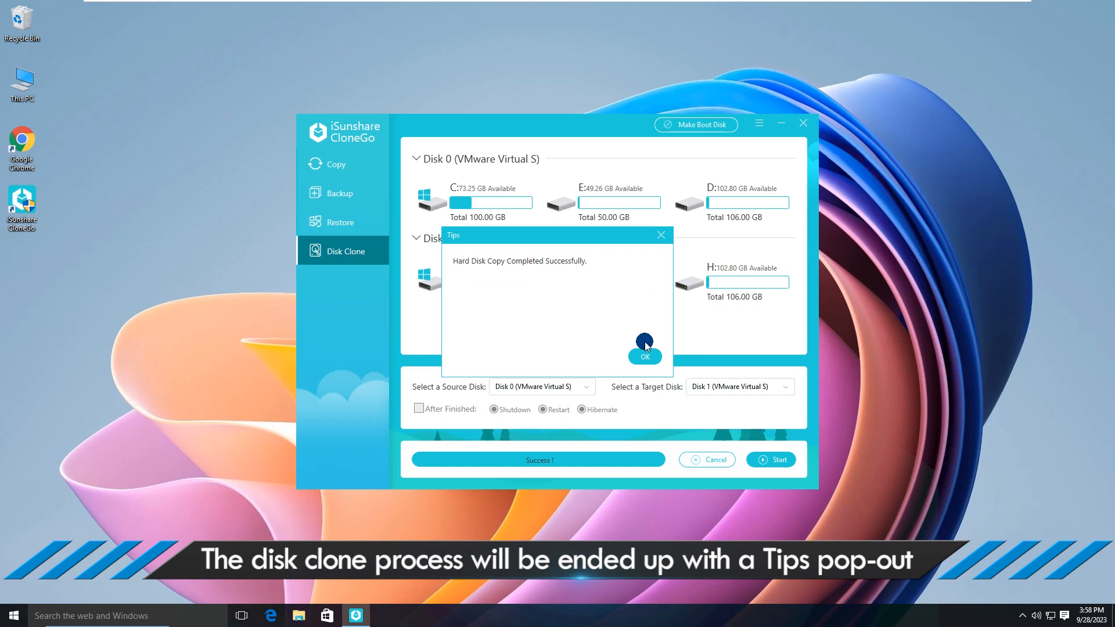
{"action": "mouse_move", "coordinate": [526, 268]}
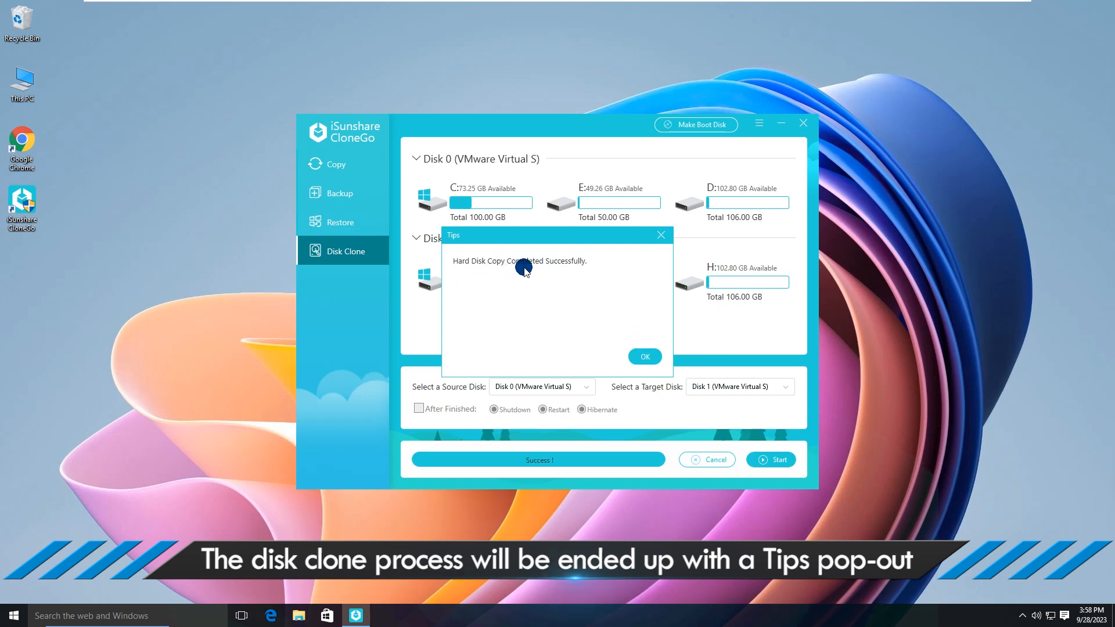
{"action": "mouse_move", "coordinate": [642, 310]}
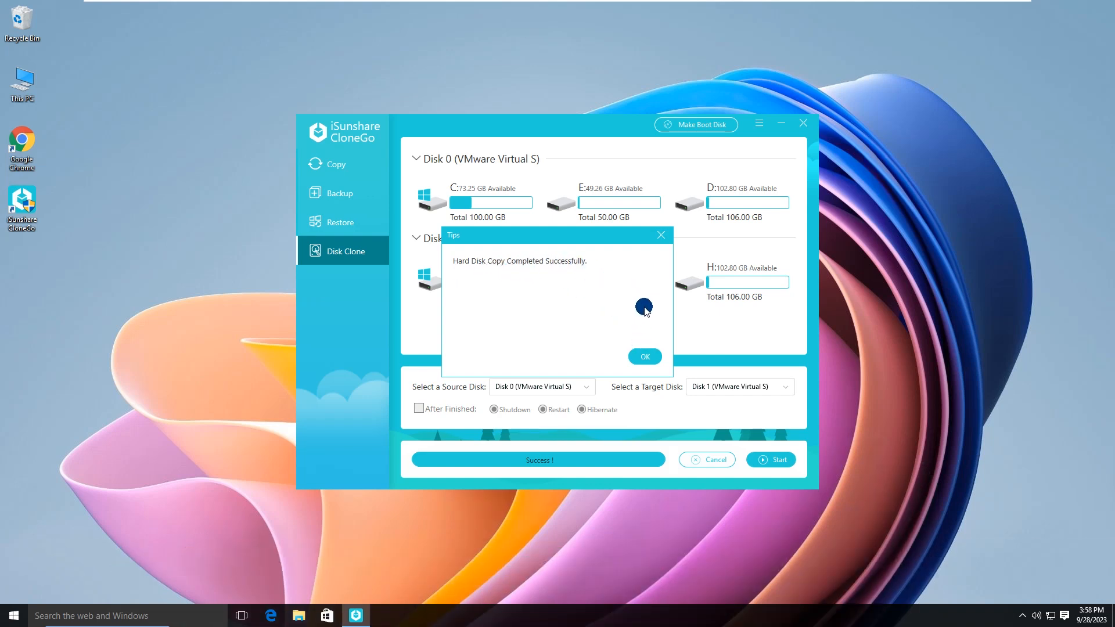
{"action": "left_click", "coordinate": [643, 356]}
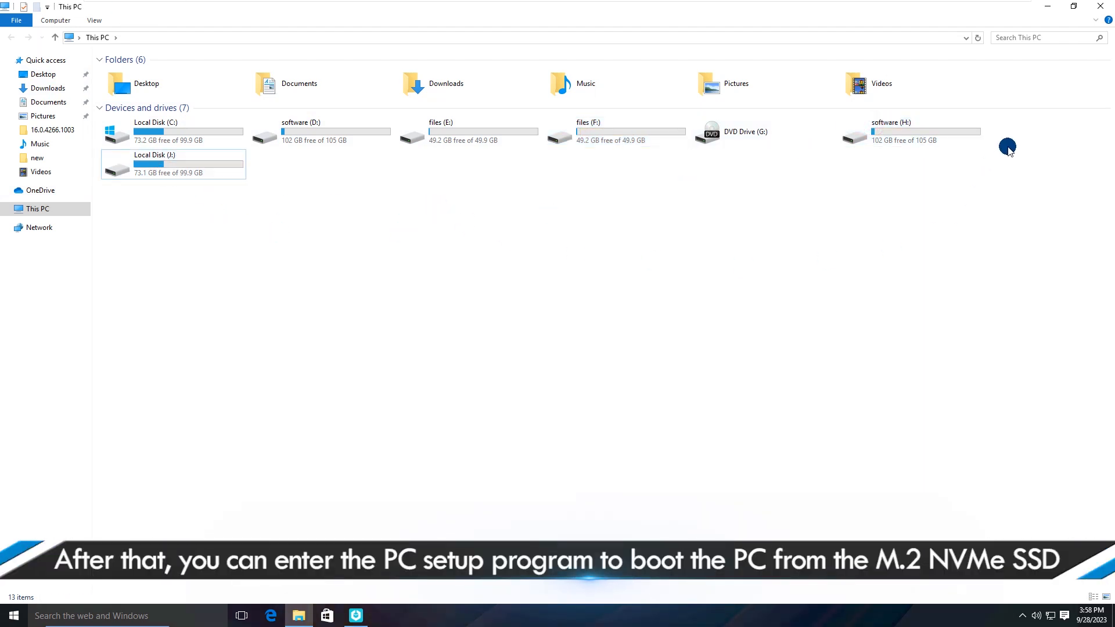
- Leave the This PC drive overview and return to CloneGo showing Disk 1's cloned partitions
{"action": "left_click", "coordinate": [356, 616]}
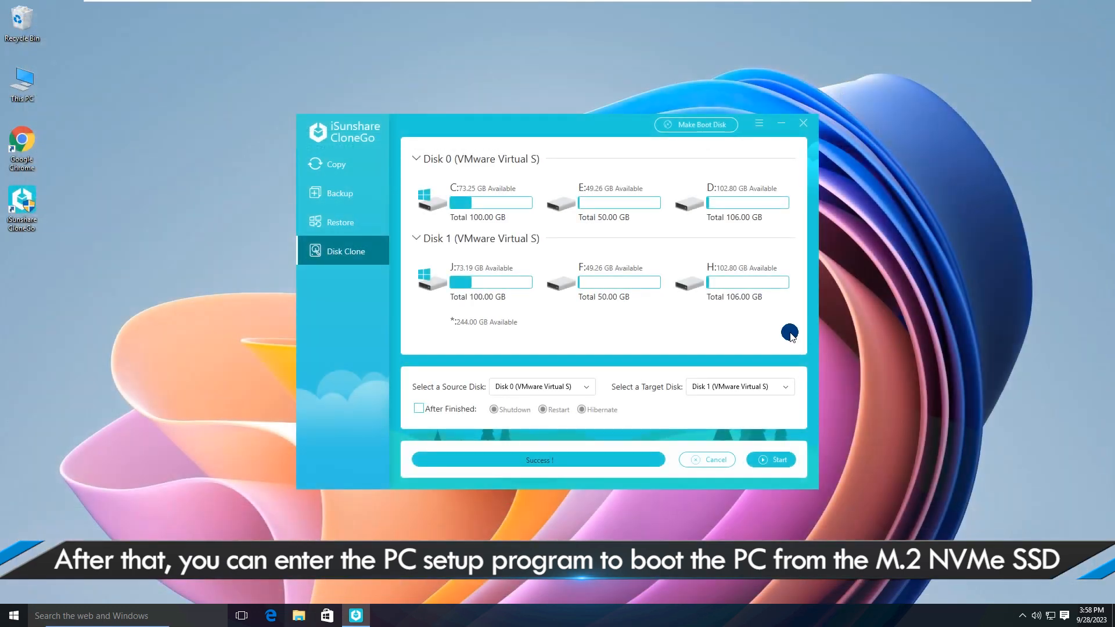